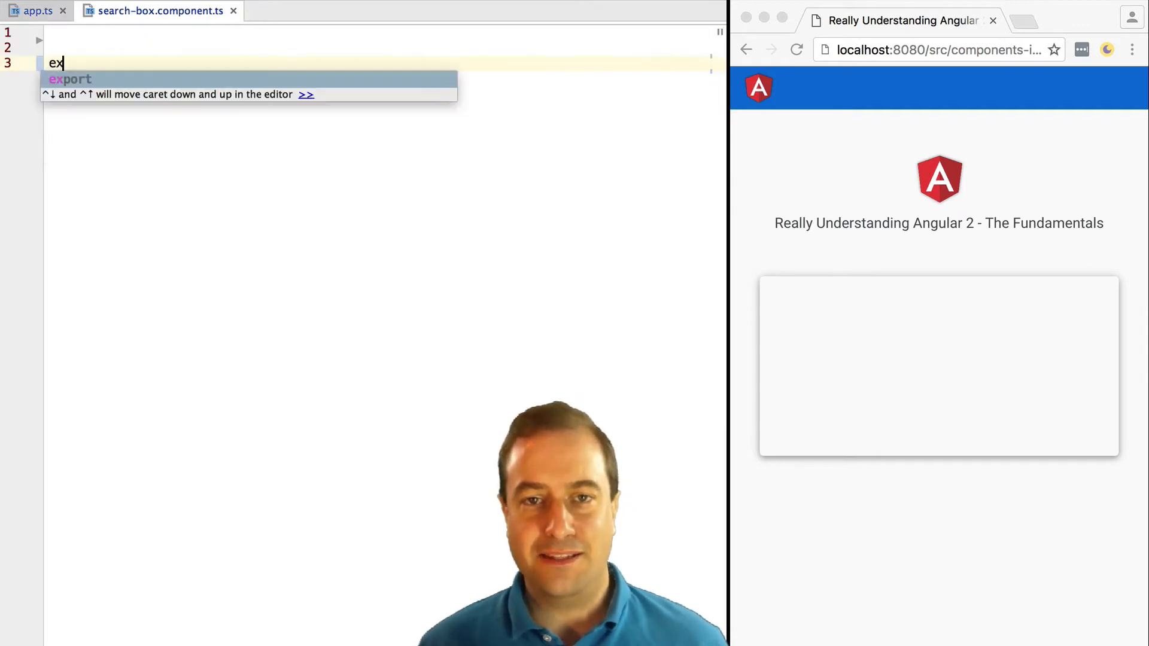
text(port class)
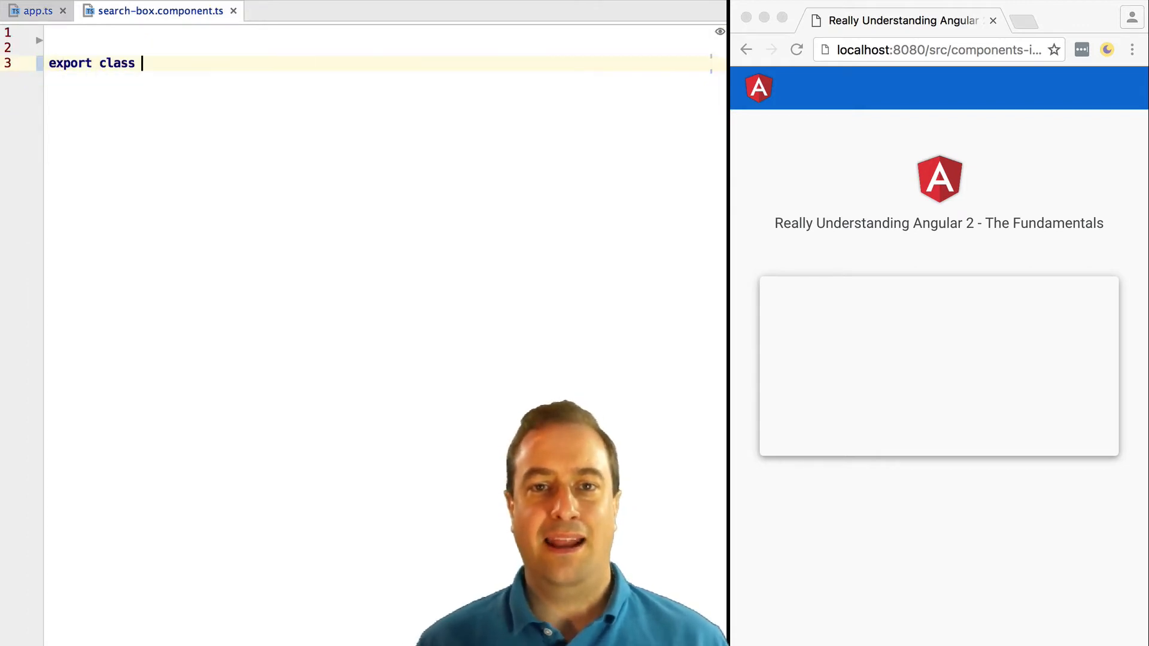
text(SearchBox {)
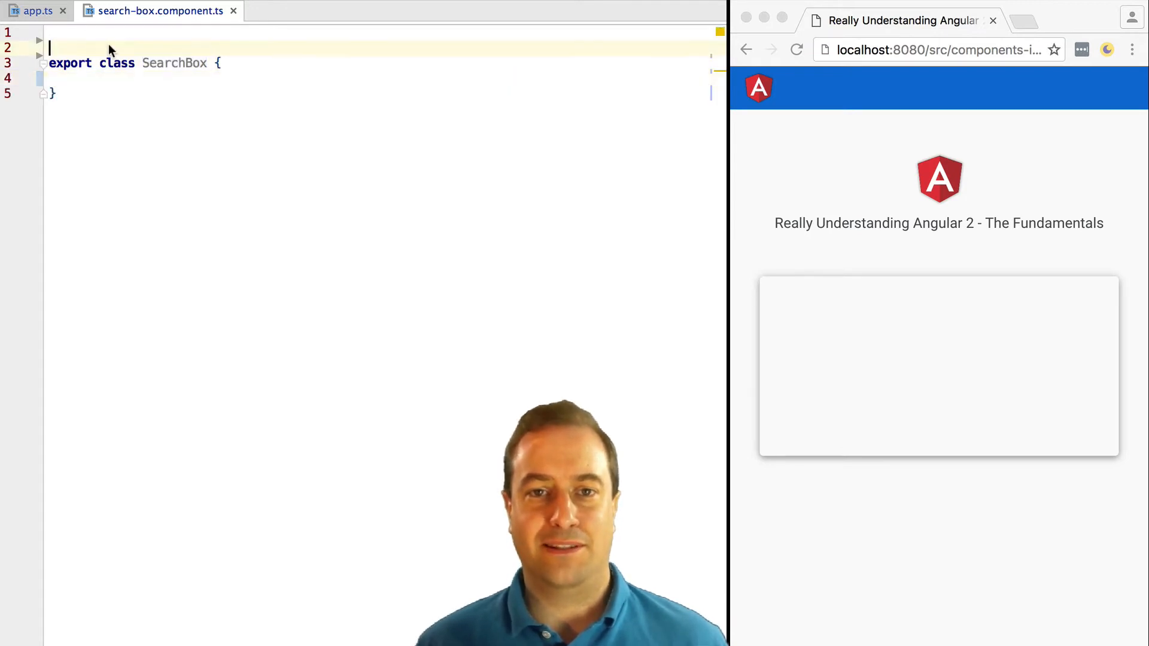
text(import {Component} from "@angular/core";)
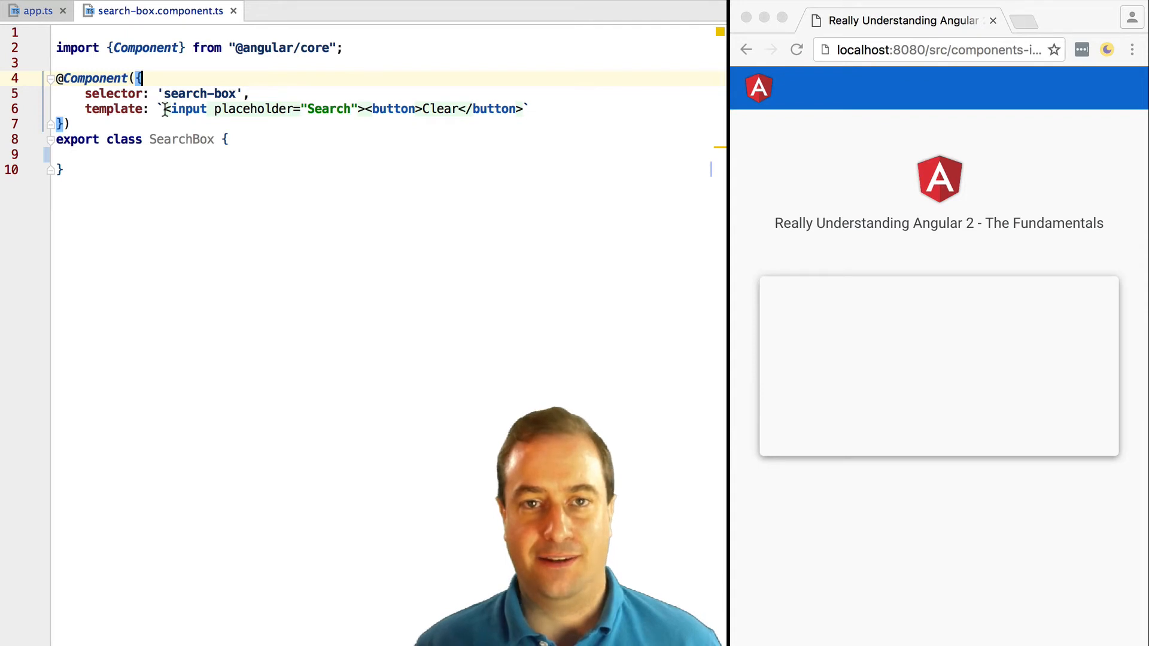
click(34, 11)
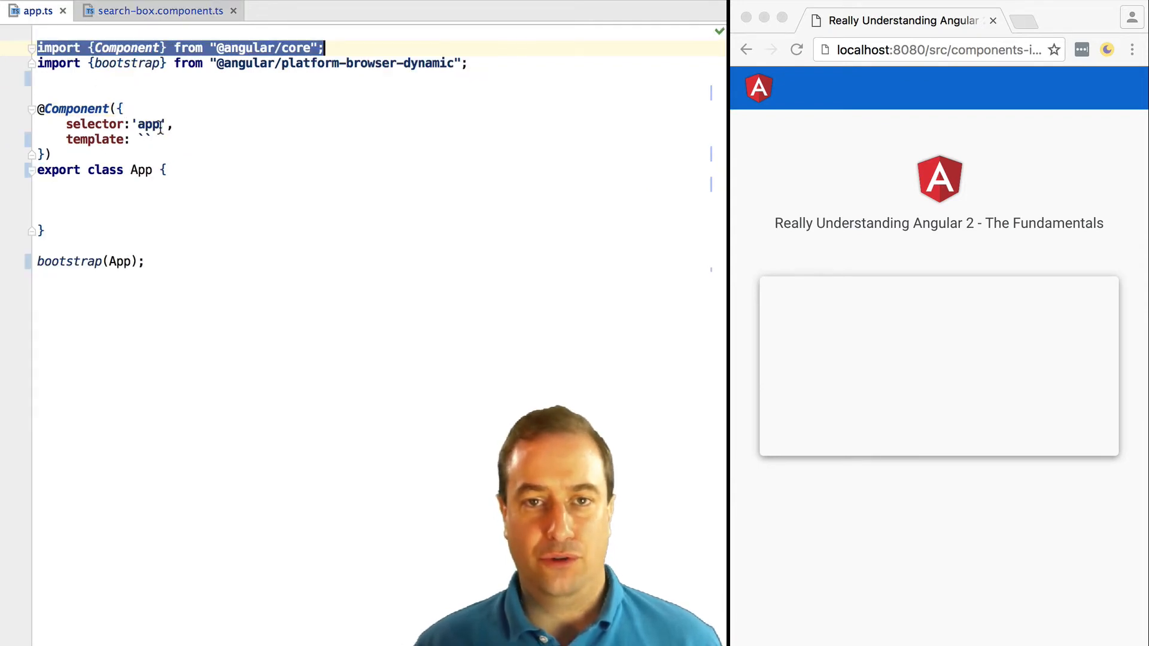
Step: Add <search-box></search-box> inside the App component's template backticks
text(<)
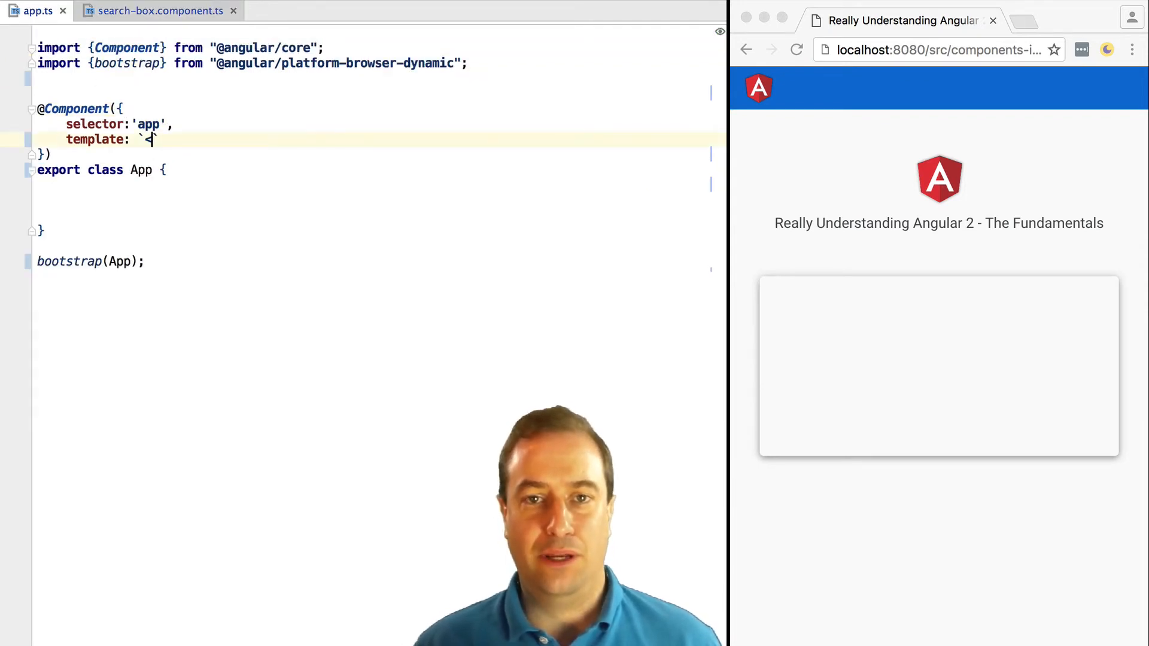
text(search)
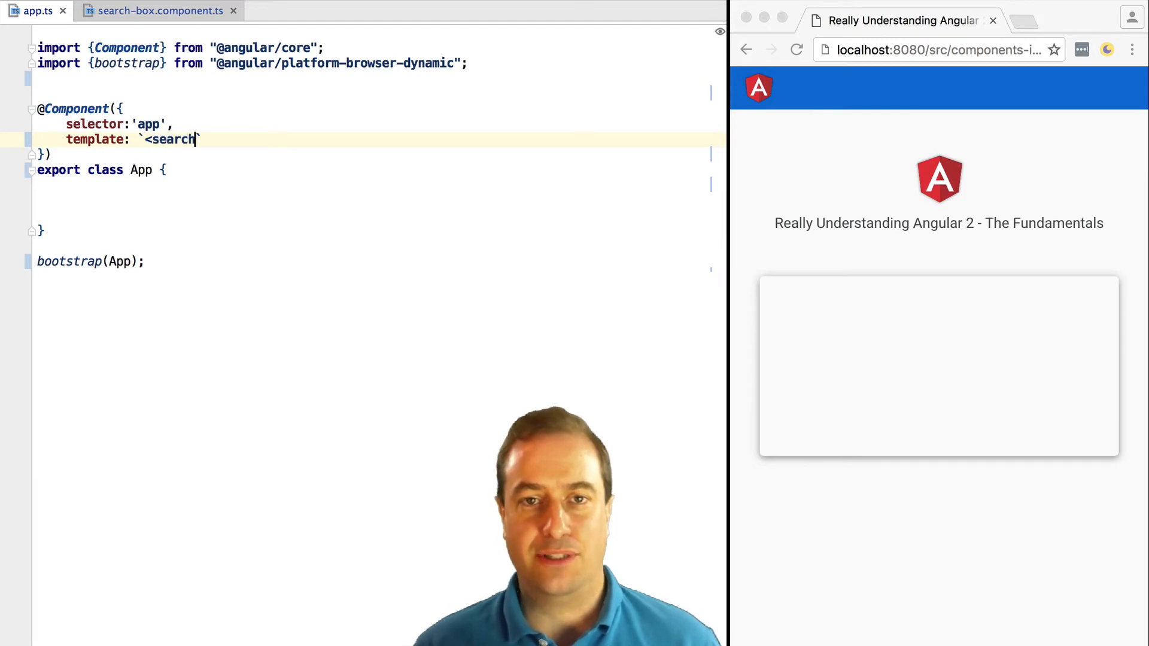
text(-box>)
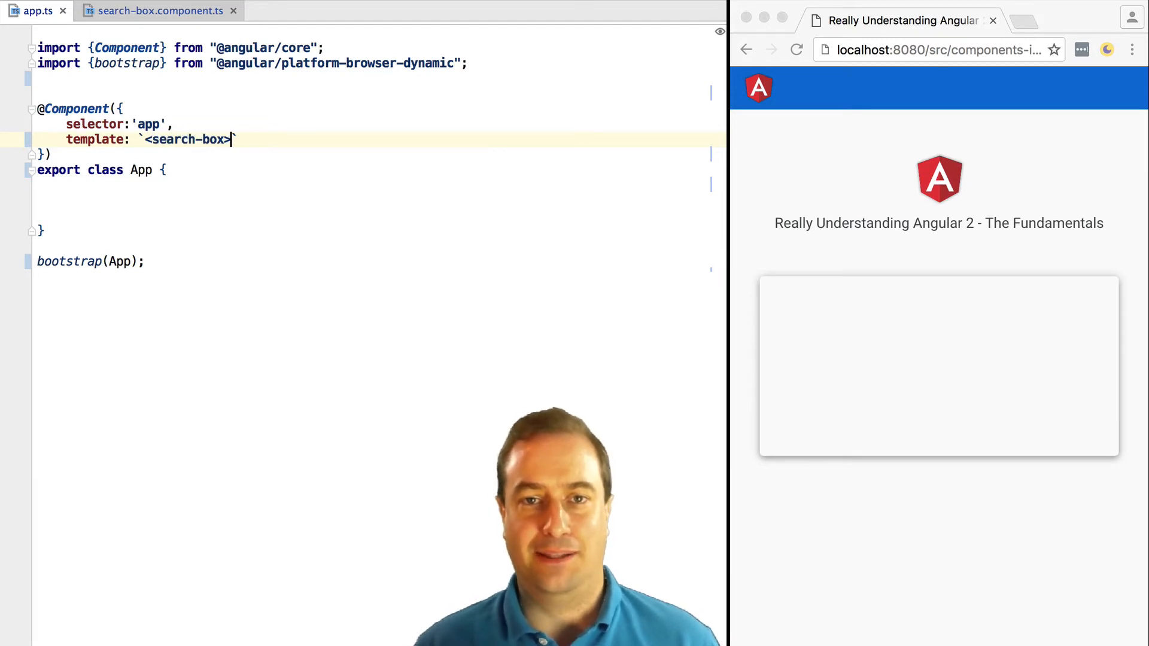
text(></search-box>)
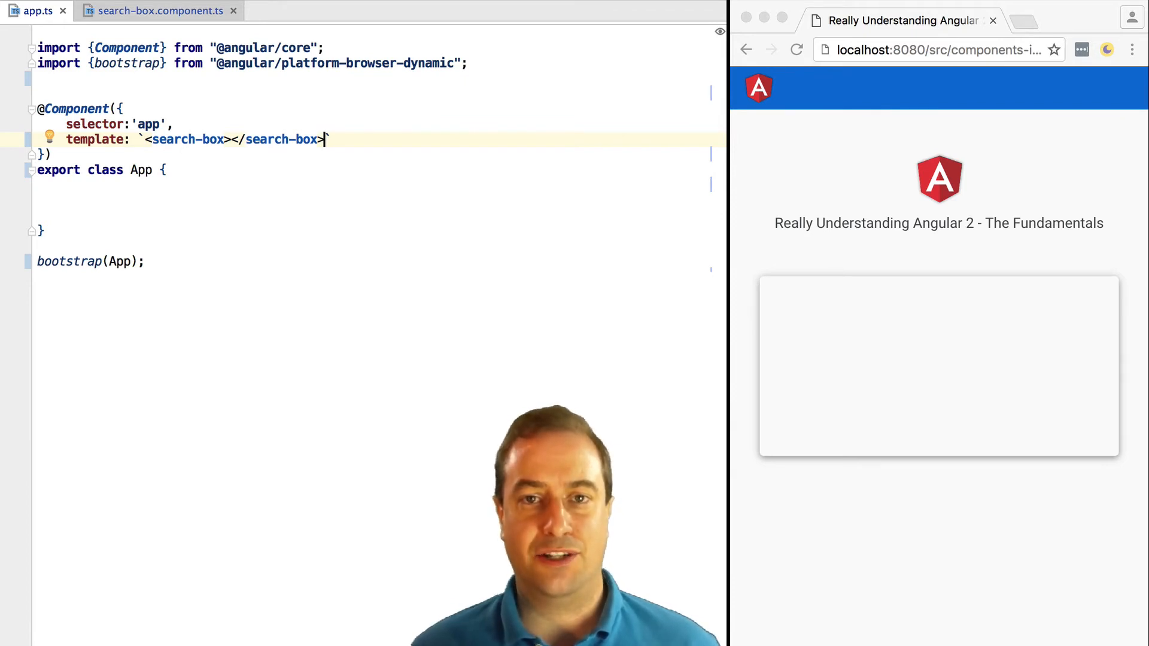
Step: Add directives: [SearchBox] and import SearchBox from ./search-box.component, then bring the browser forward
text(direct)
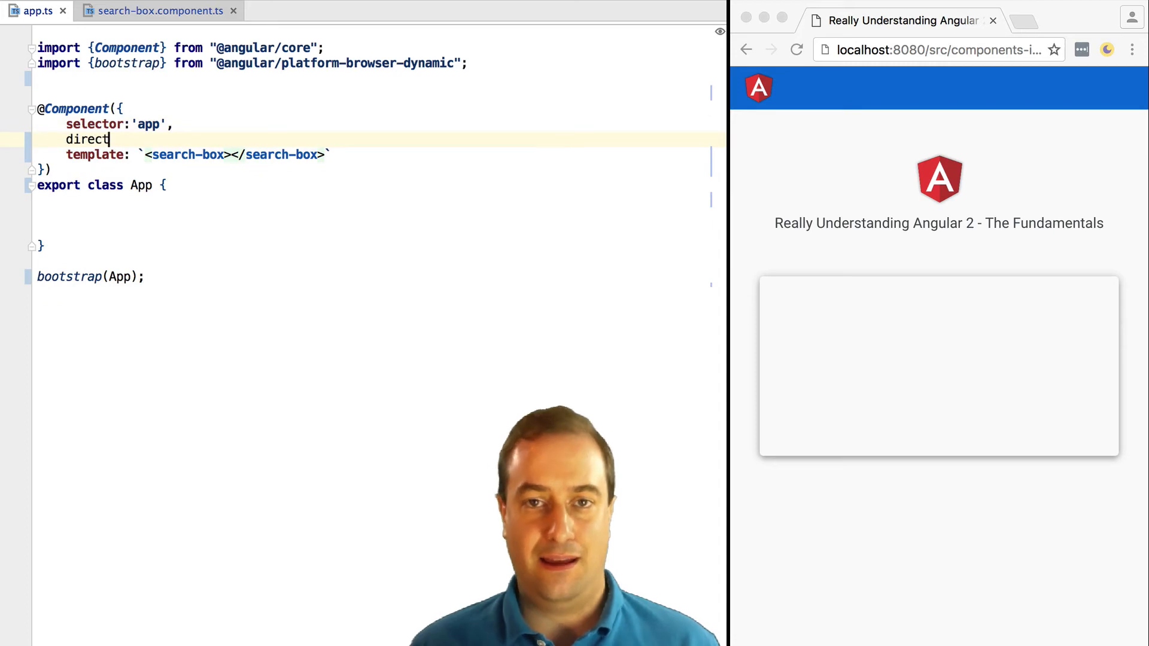
text(ives: [])
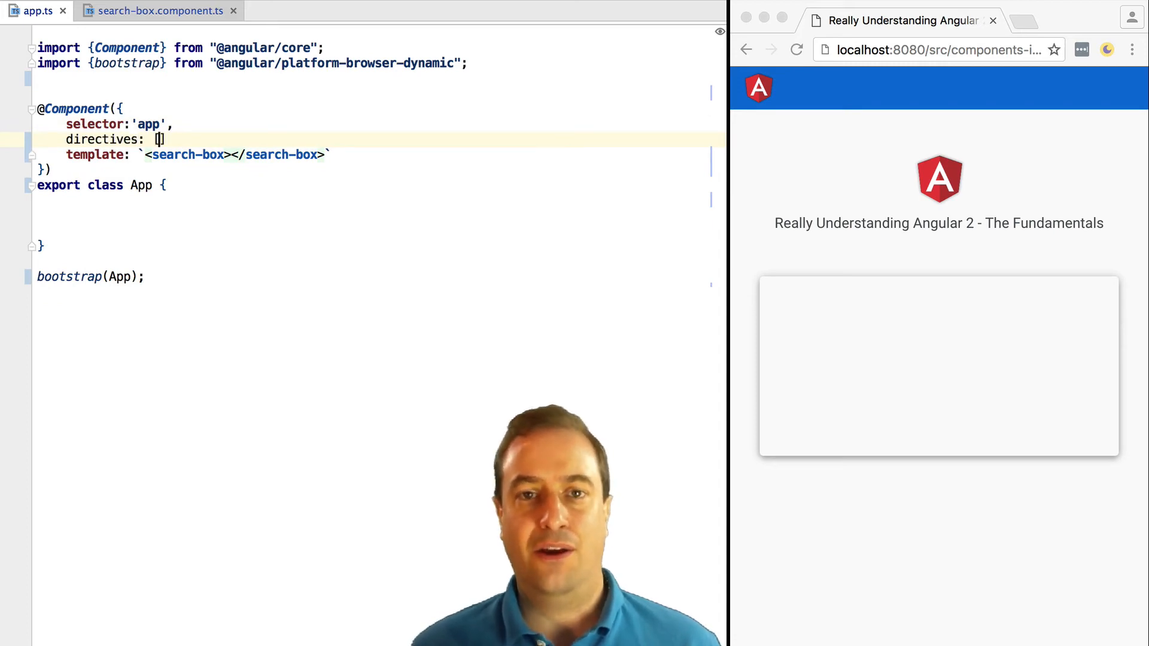
text(,)
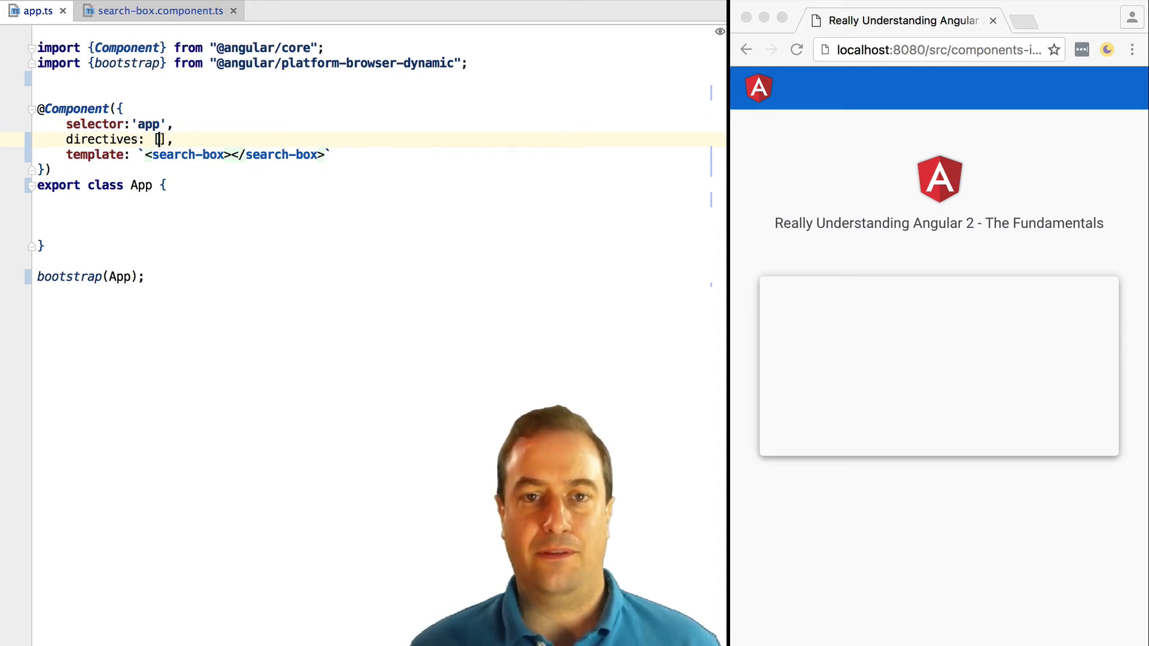
text(Se)
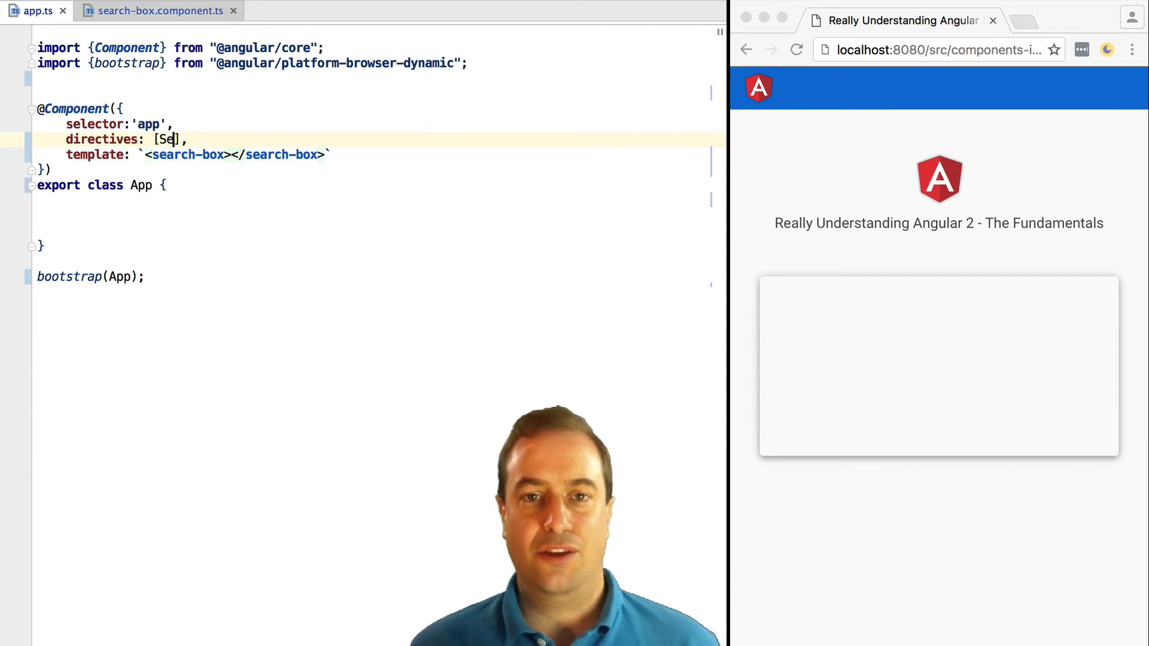
text(import {SearchBox} from "./search-box.component";)
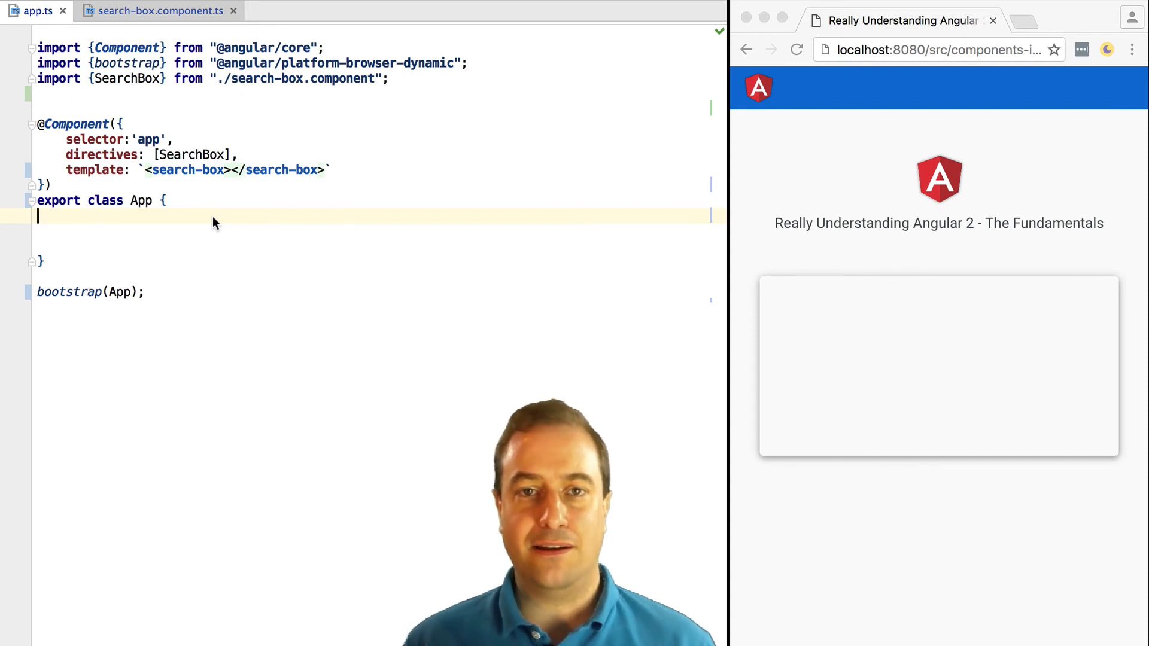
click(797, 49)
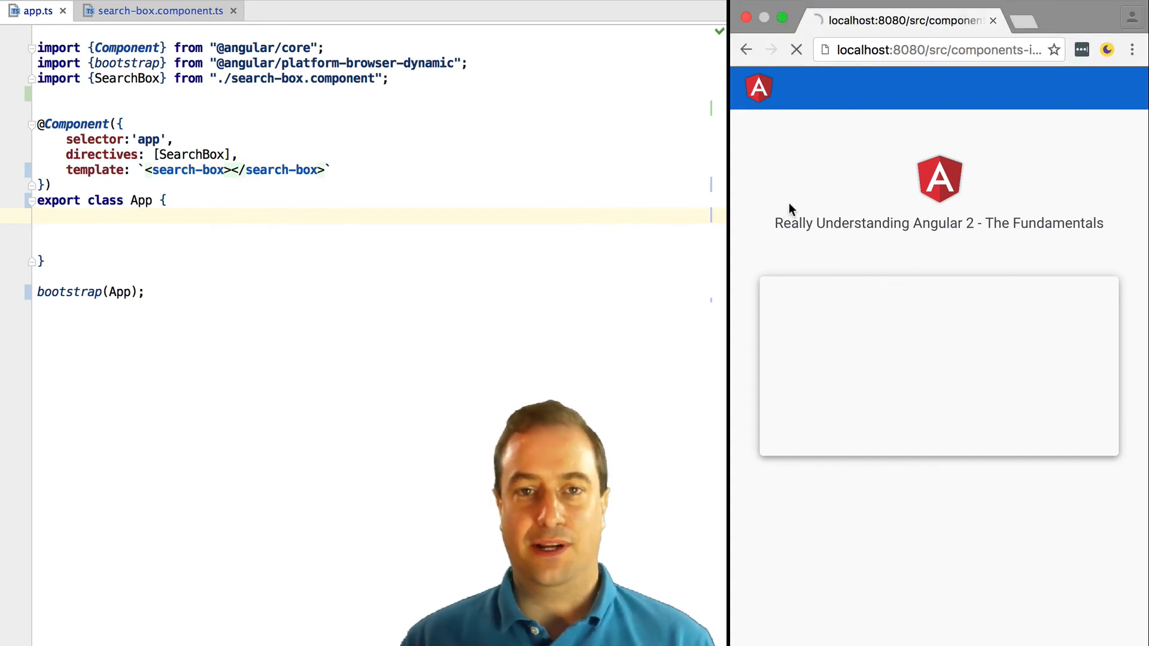